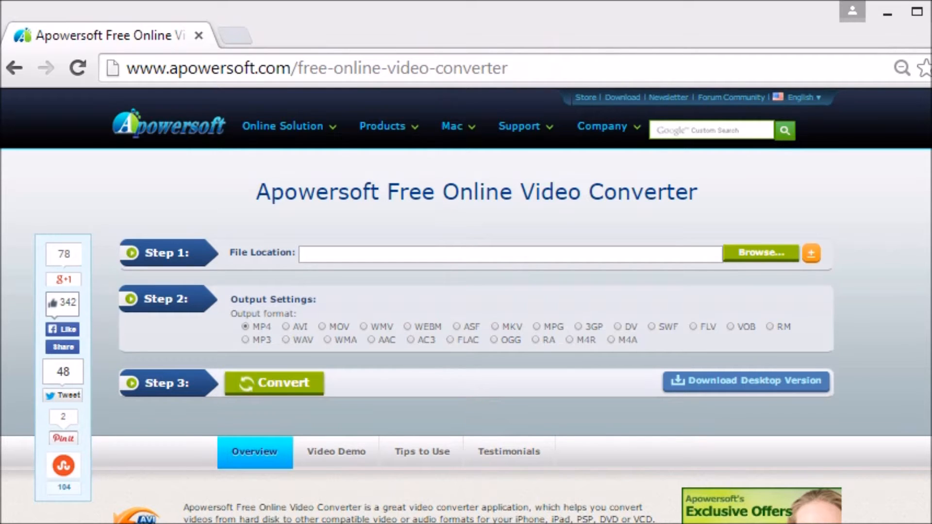
mouse_move(622, 300)
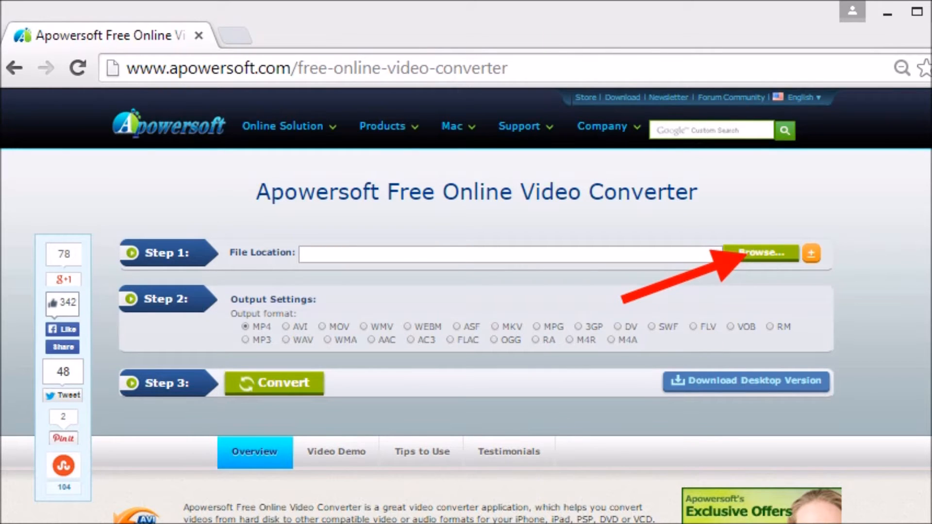
Step: Load 01 Mr Bombastic.mp3 from the mp3 folder as the source file
click(741, 254)
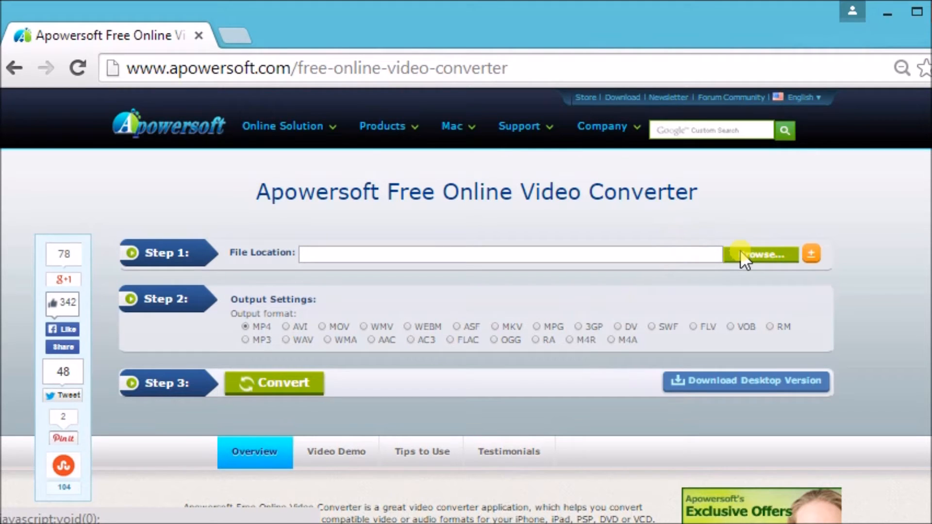
click(757, 254)
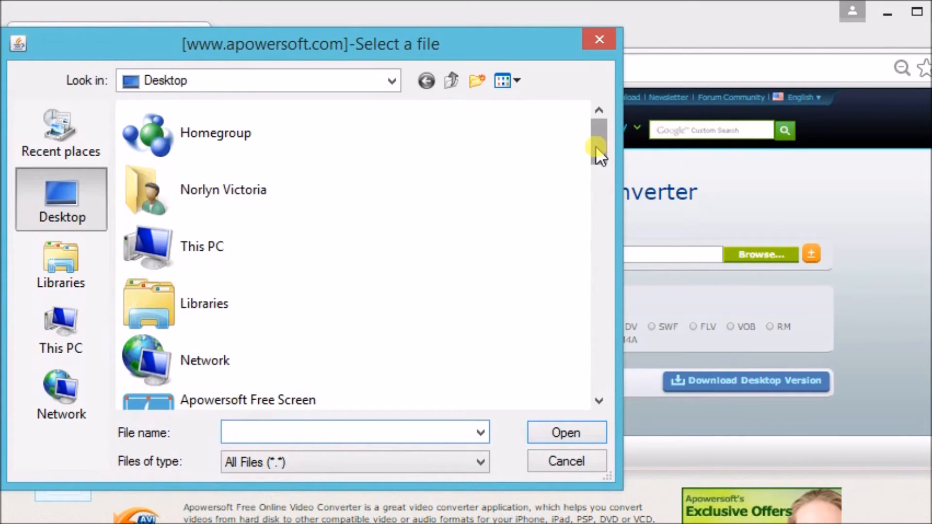
mouse_move(464, 207)
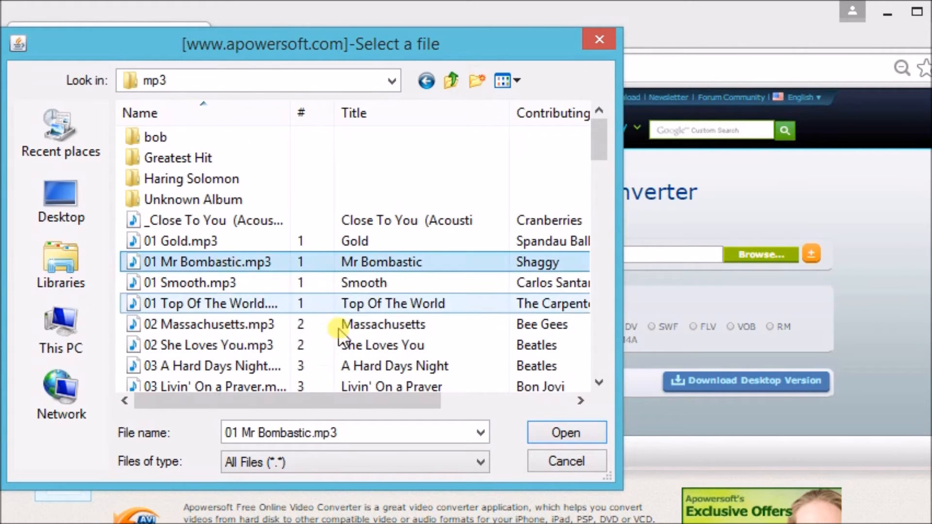
click(566, 432)
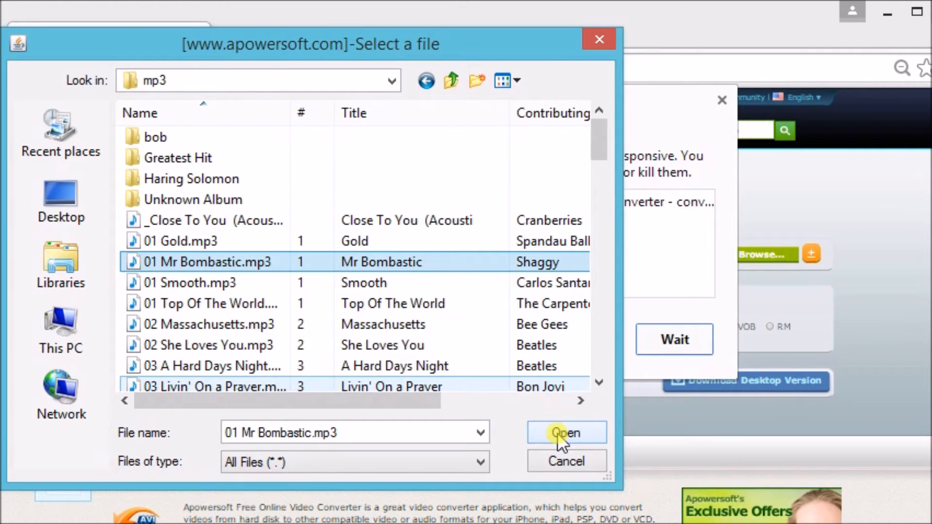
click(567, 433)
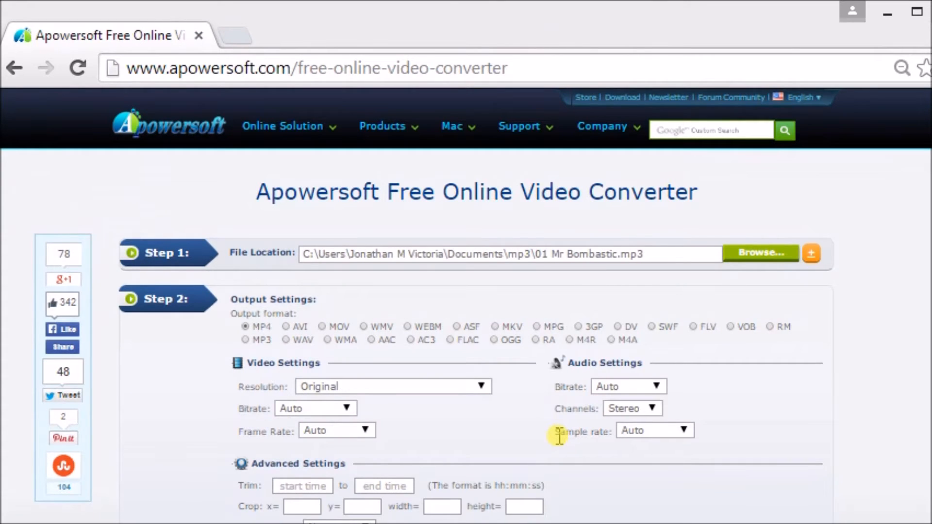
mouse_move(328, 315)
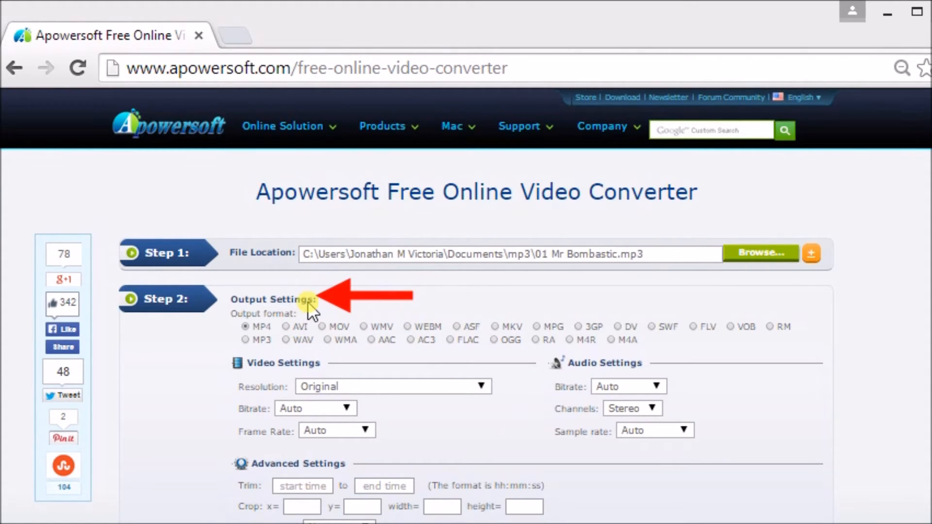
mouse_move(673, 345)
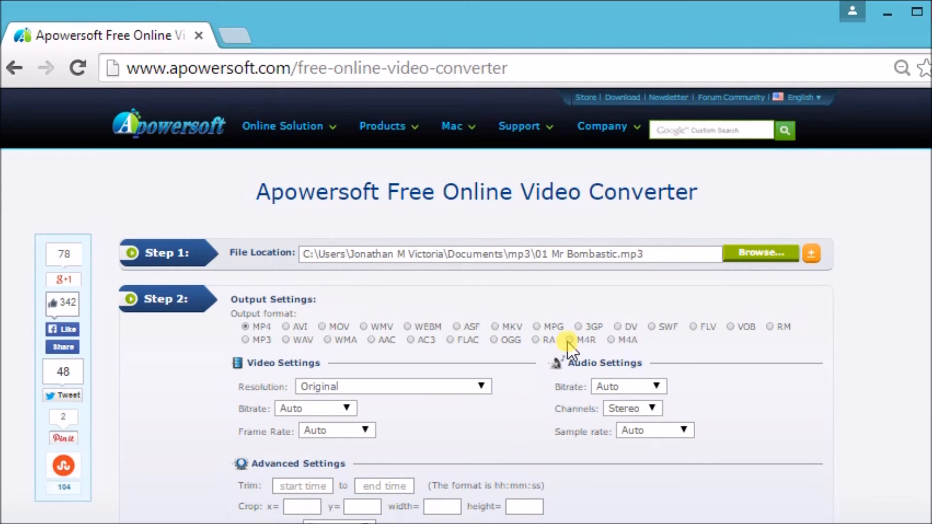
Step: Choose M4R as the output format for the loaded song
click(566, 341)
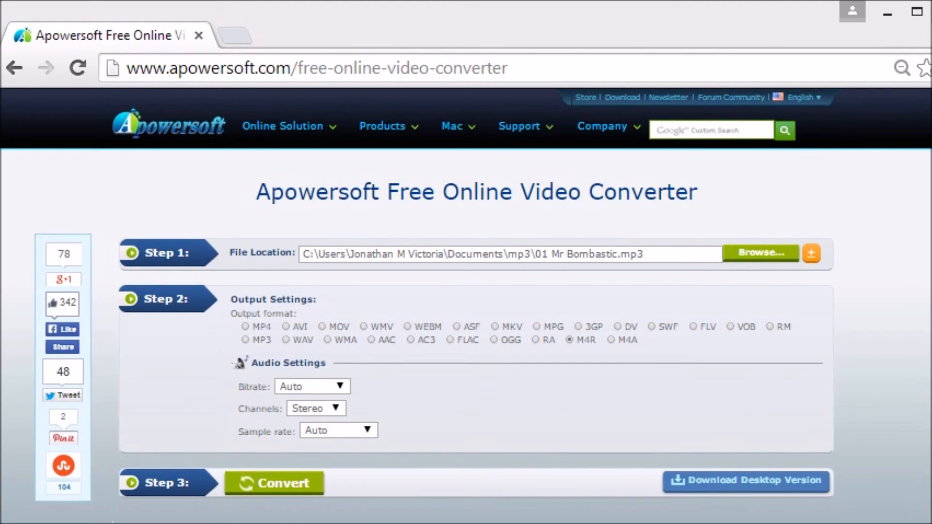
Step: Start converting the song to M4R, saving the result to the Desktop
click(287, 493)
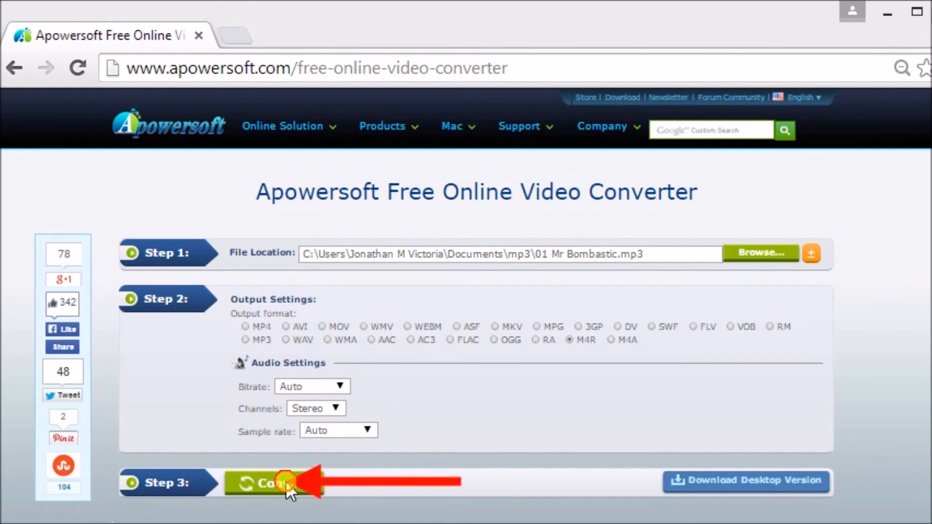
click(285, 485)
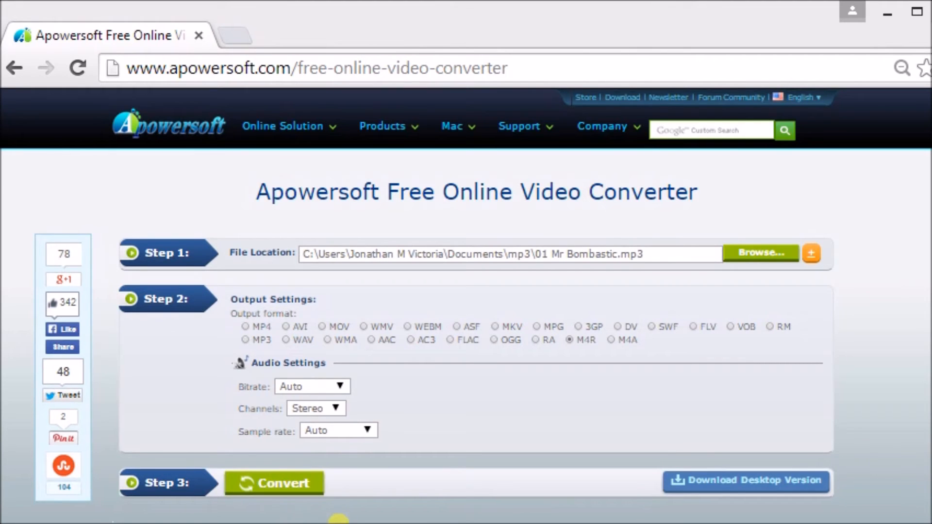
click(274, 483)
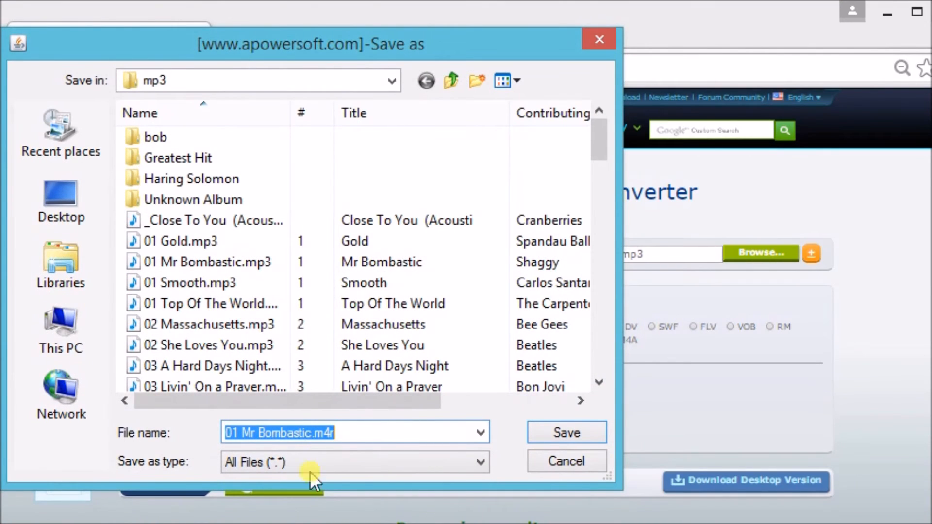
click(60, 199)
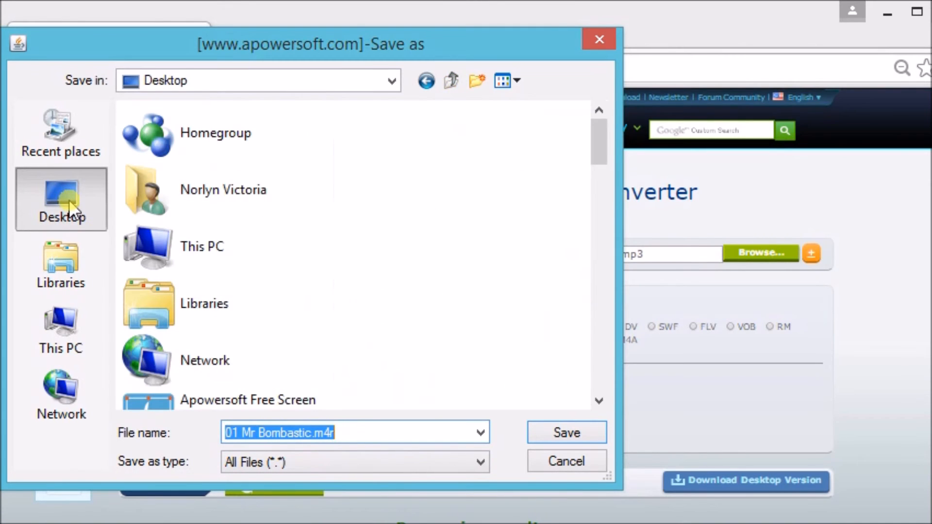
click(567, 432)
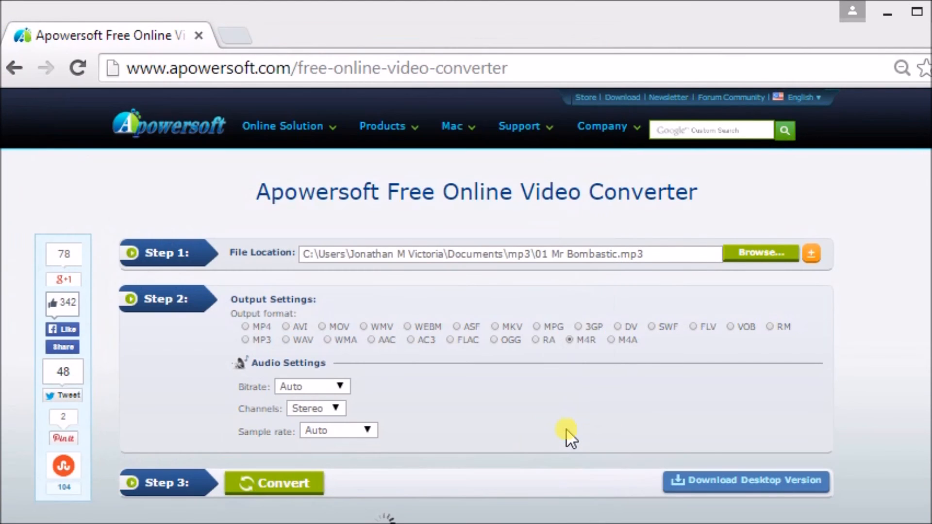
click(276, 484)
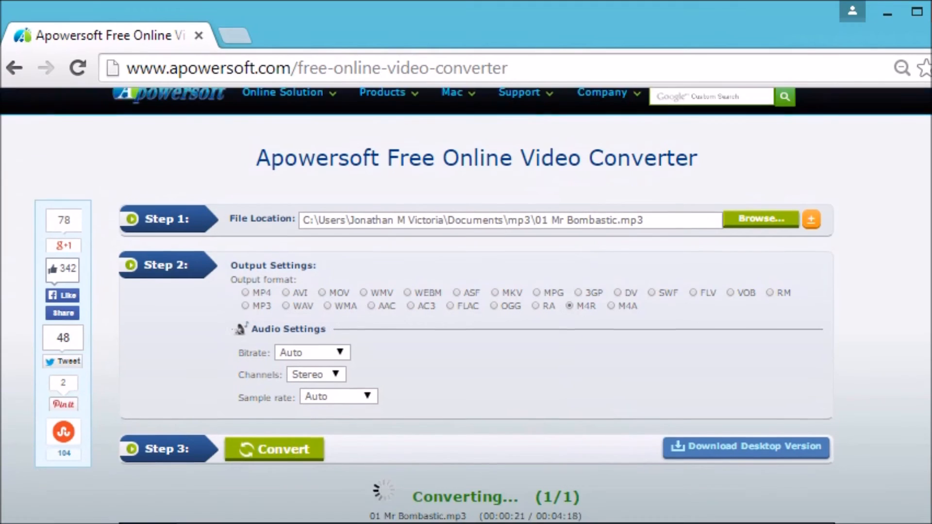
scroll(down, 3)
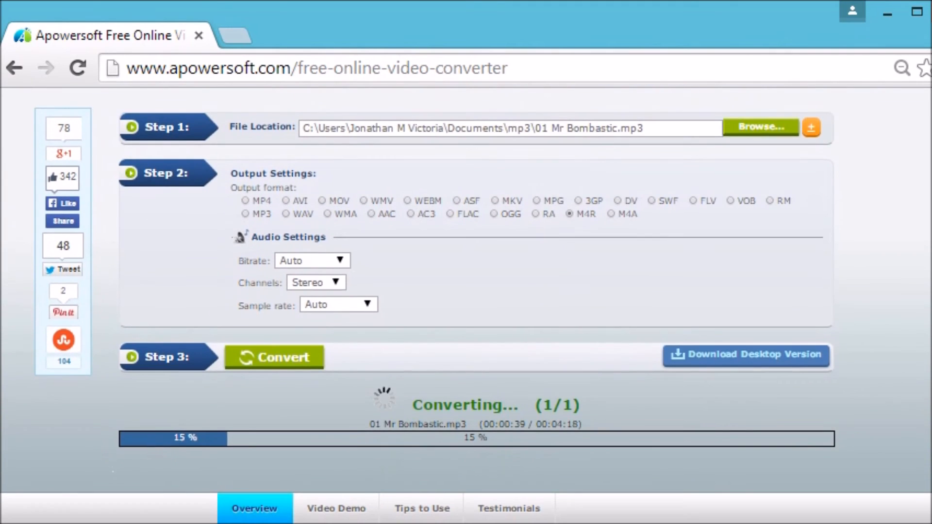